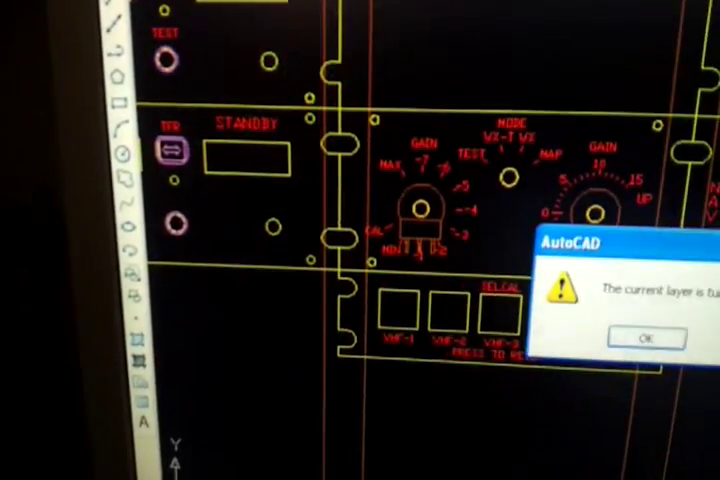
Acknowledge the current-layer warning with OK to return to the avionics panel drawing.
left_click(646, 338)
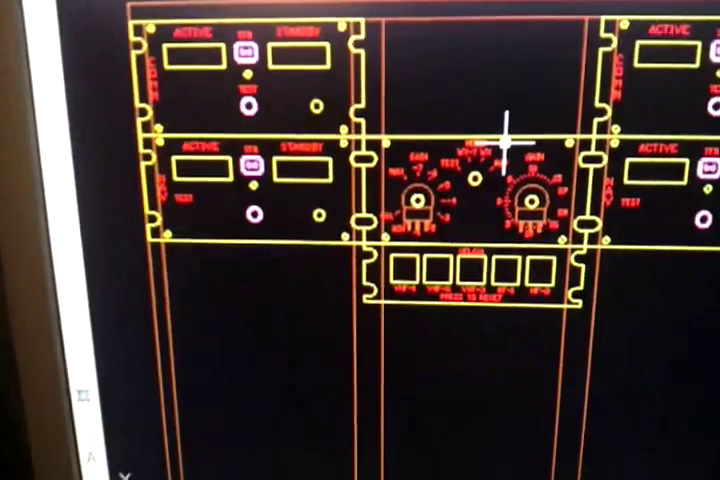